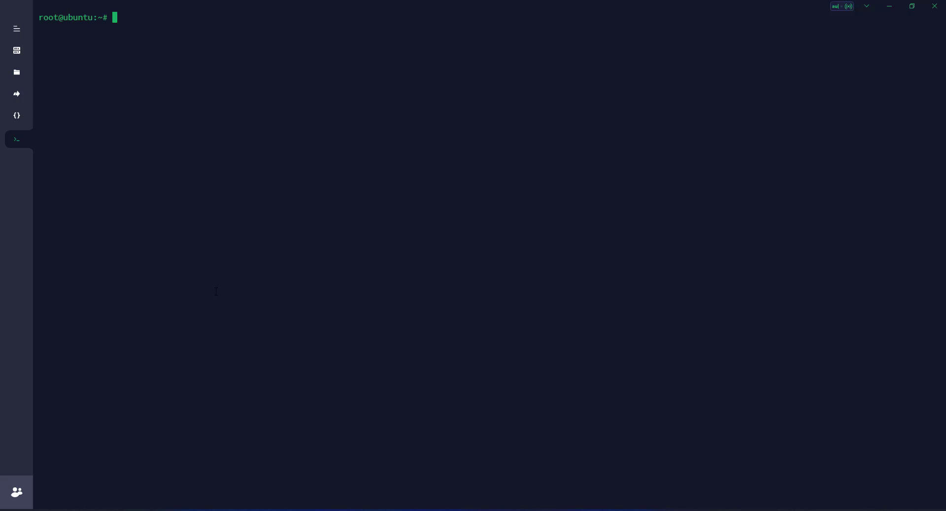
Run df and df -h to list filesystem sizes, with the root LVM volume at 244G
type("df")
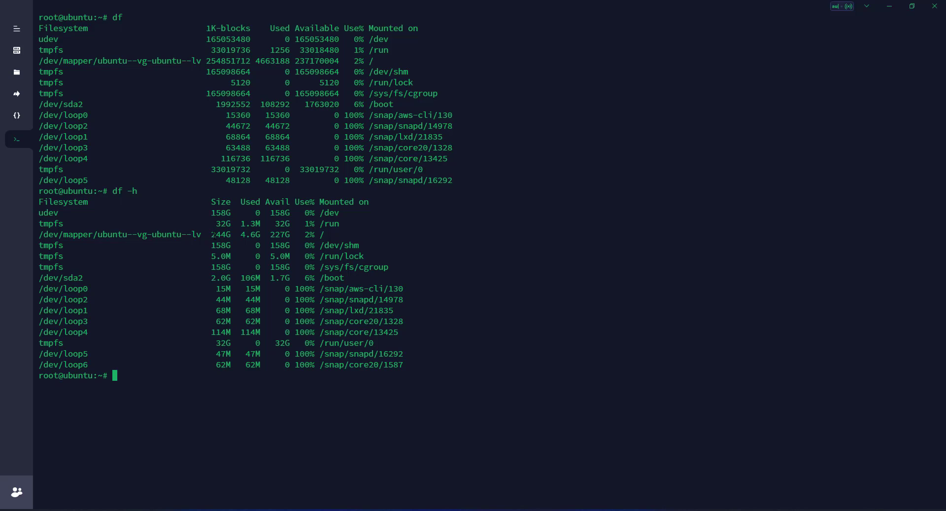
Begin typing the cfdisk command beneath the disk usage listings
type("cf")
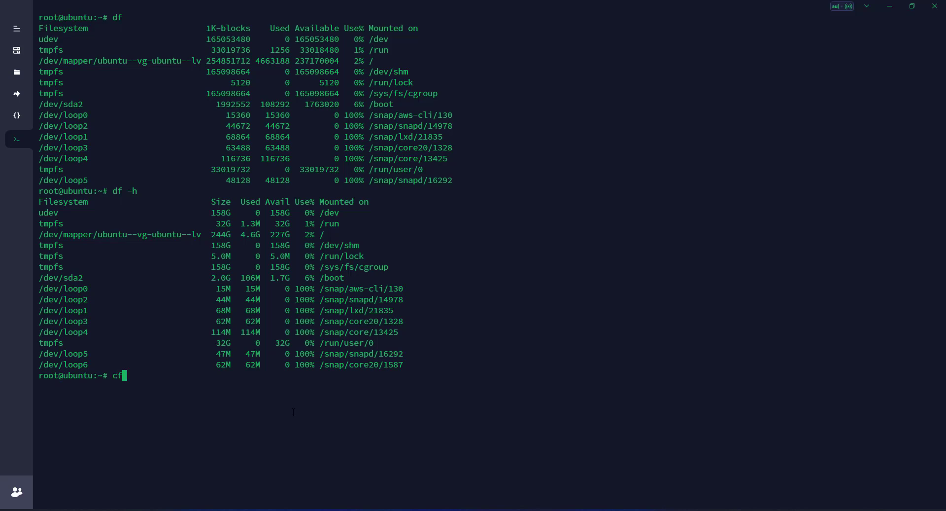
Run cfdisk on /dev/sda, showing the 248G sda3 partition and 262G free space
key("Return")
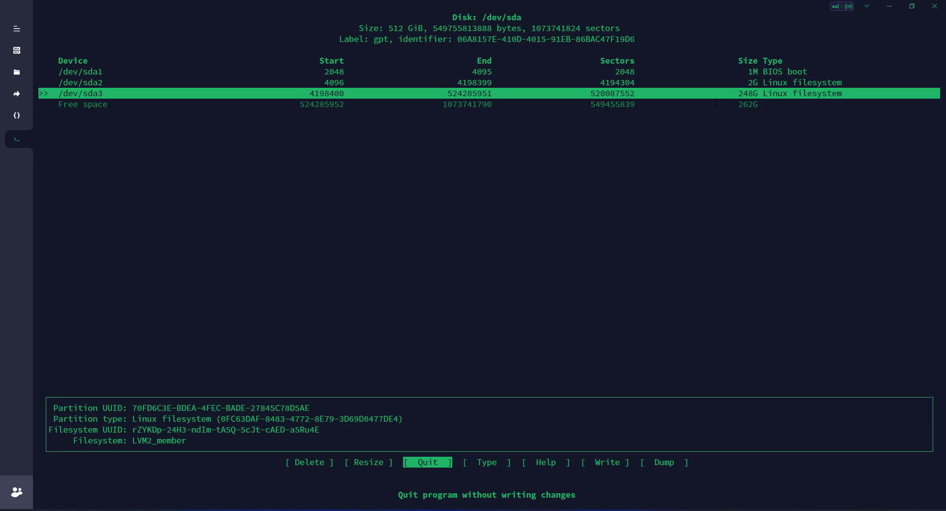
key("Down")
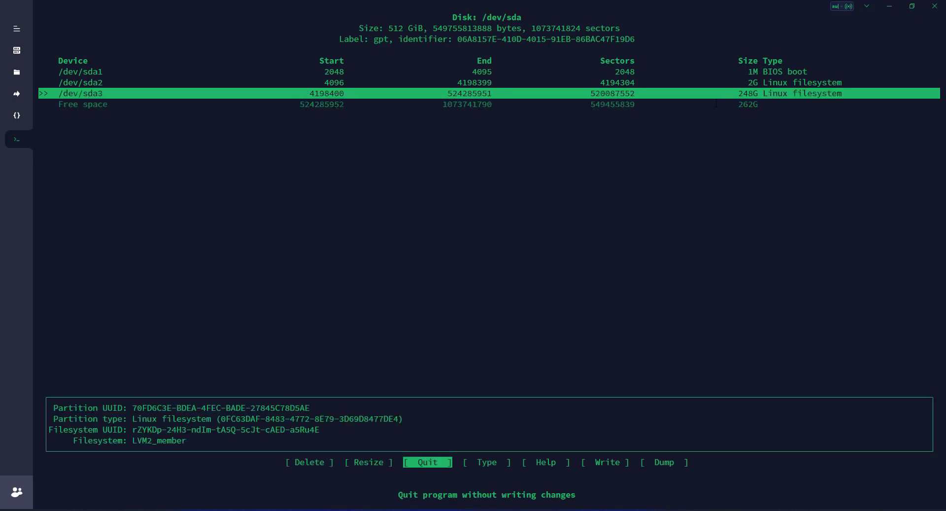
Check the 262G free space, then return to sda3 and grow it to 510G
key("Down")
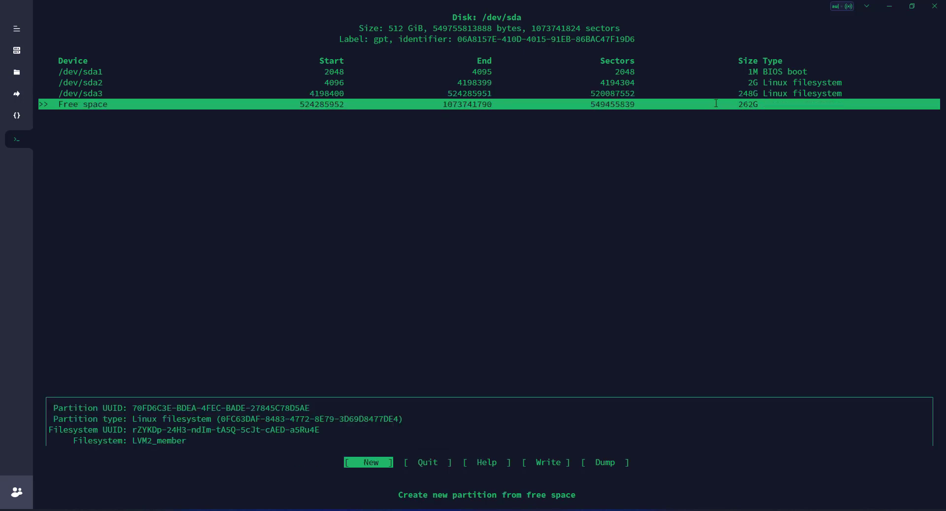
key("Up")
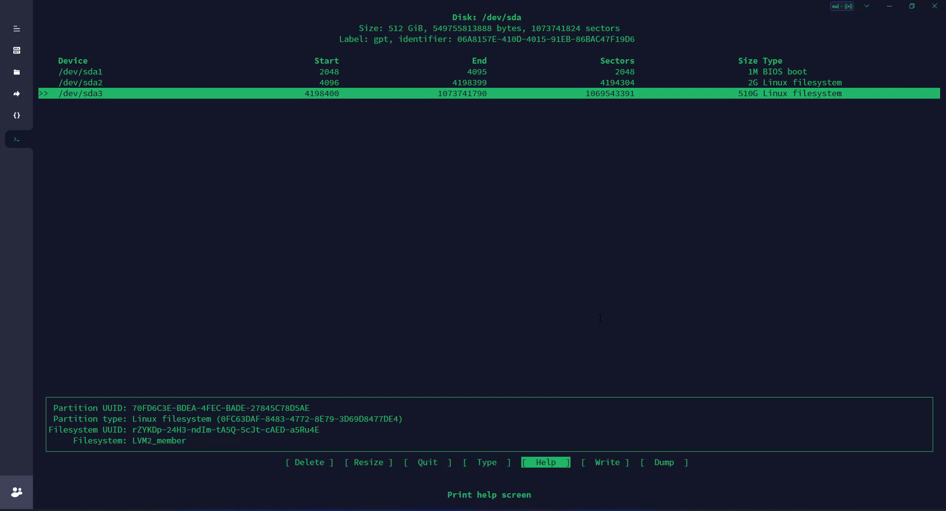
Choose Write to save the 510G sda3 partition layout to disk
key("Right")
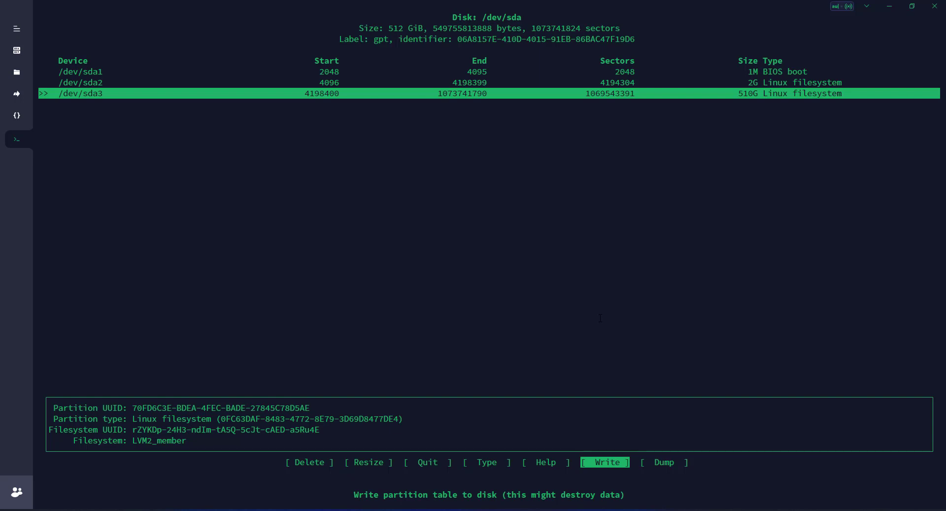
left_click(604, 462)
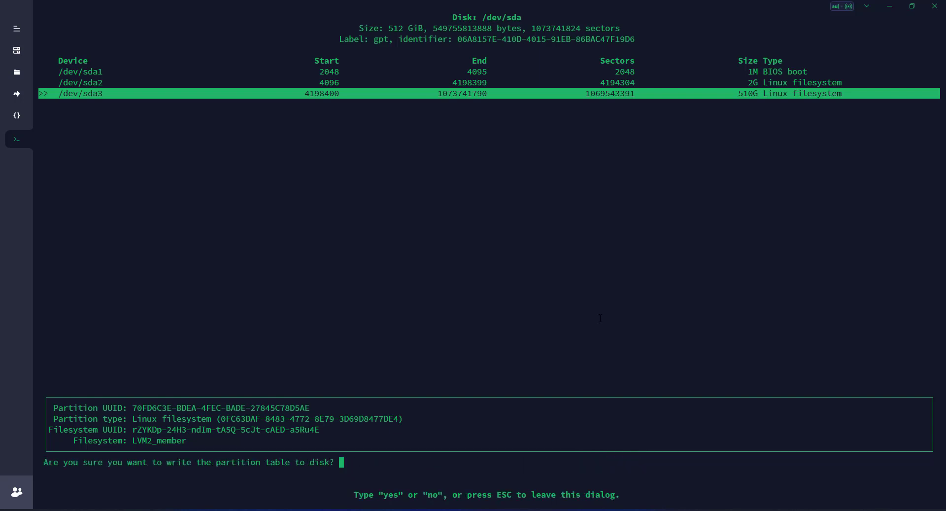
mouse_move(99, 465)
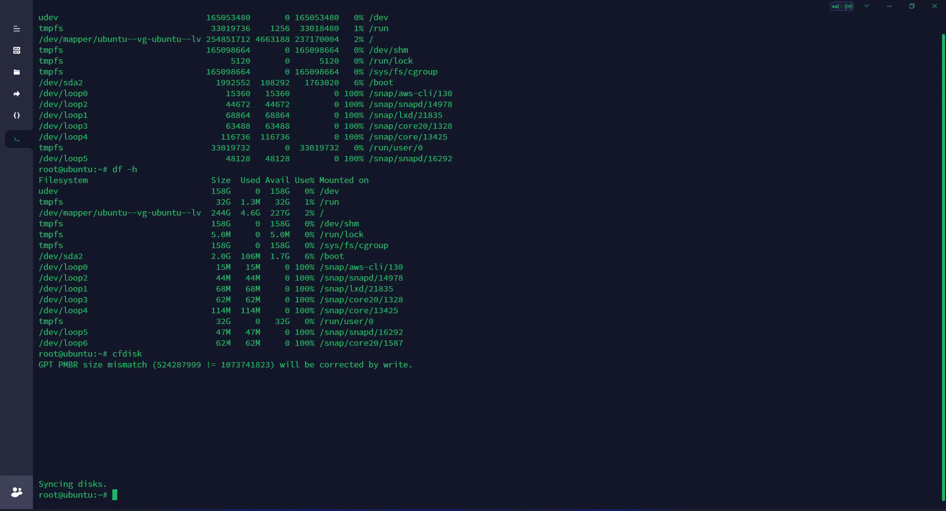
Run df -h to confirm root still reports 244G after sda3 grew to 510G
type("df -h")
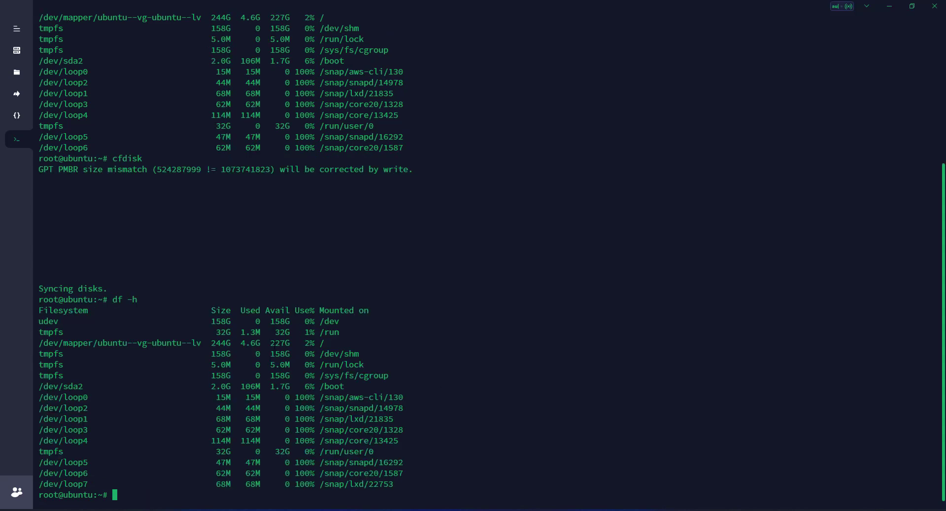
type("df -h")
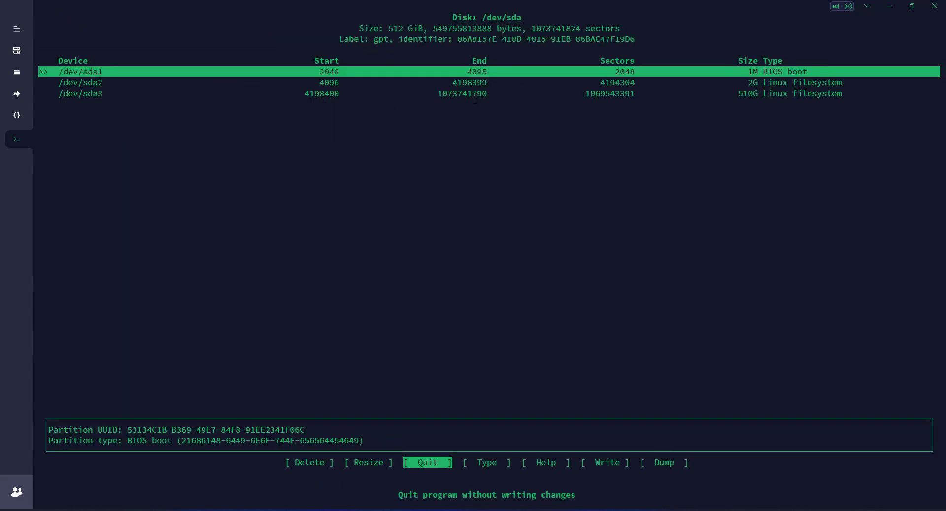
mouse_move(497, 147)
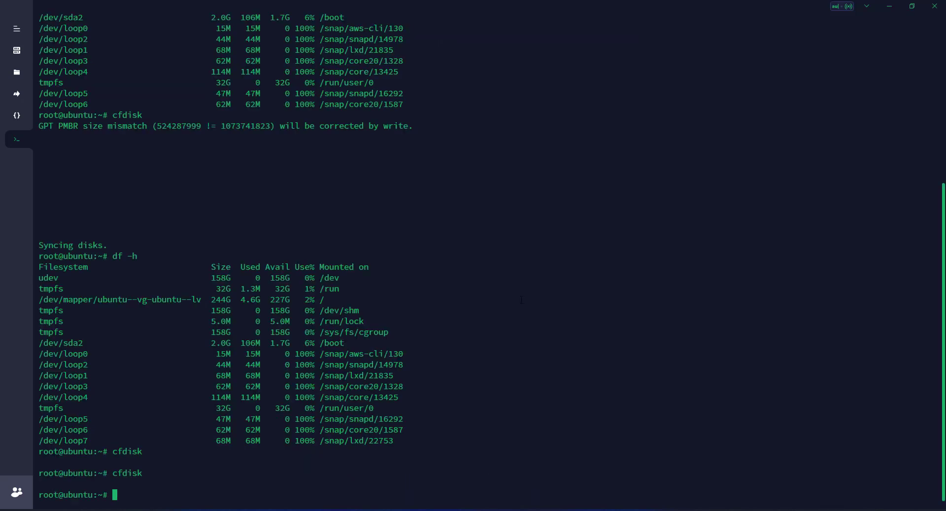
Run pvresize /dev/sda3, then pvdisplay showing the PV at 510 GiB
type("pv")
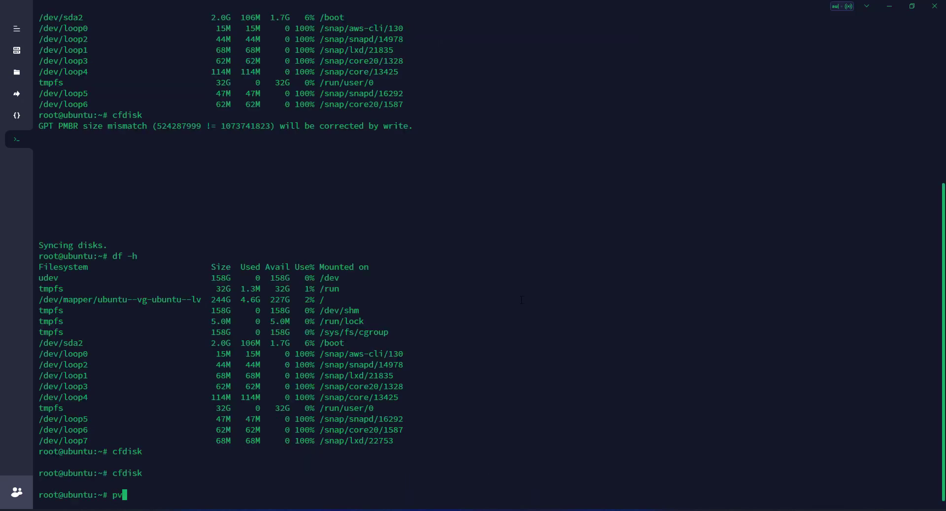
type("resize")
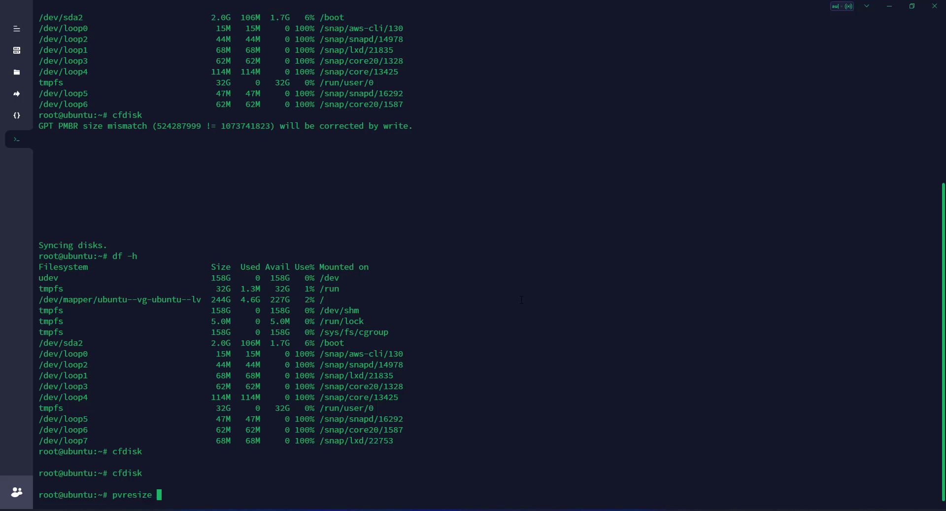
type("/dev/sda3")
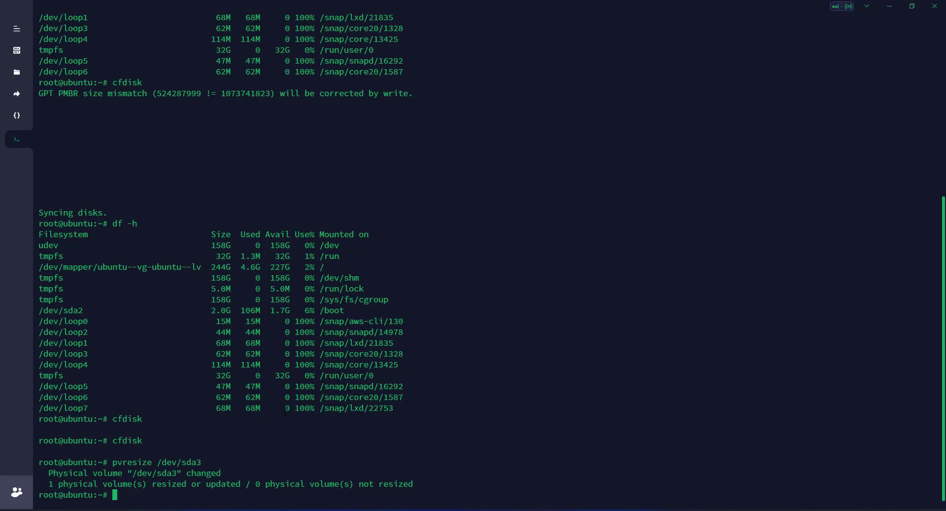
type("pv")
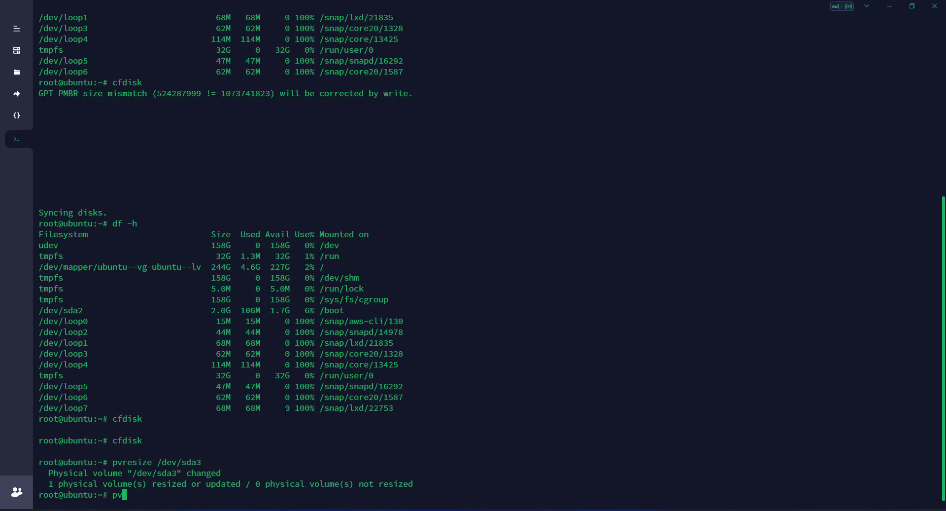
type("display")
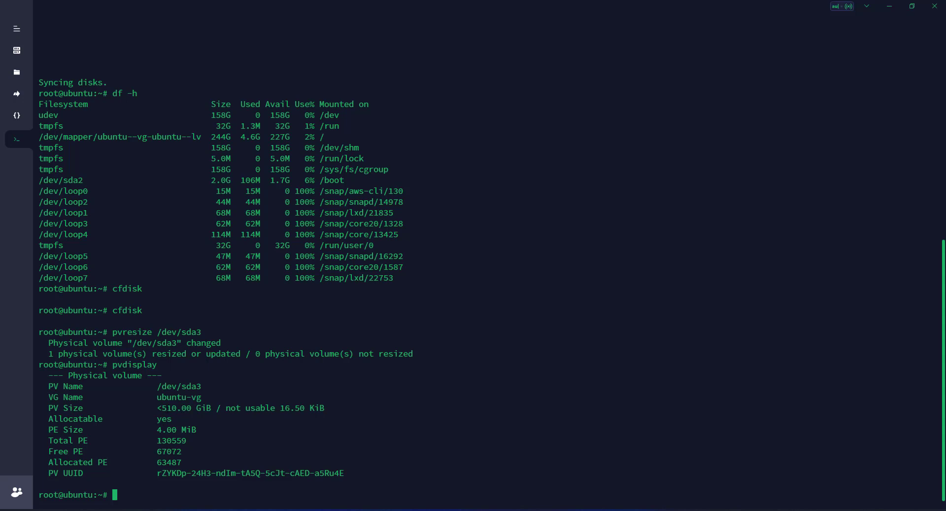
Run vgdisplay showing 262 GiB free, then df showing root still at 244G
type("vg")
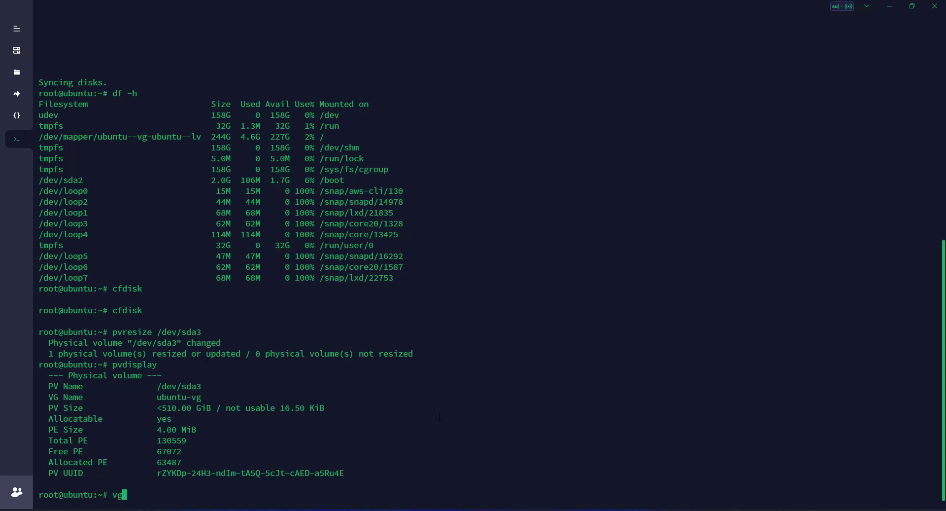
type("disaplay")
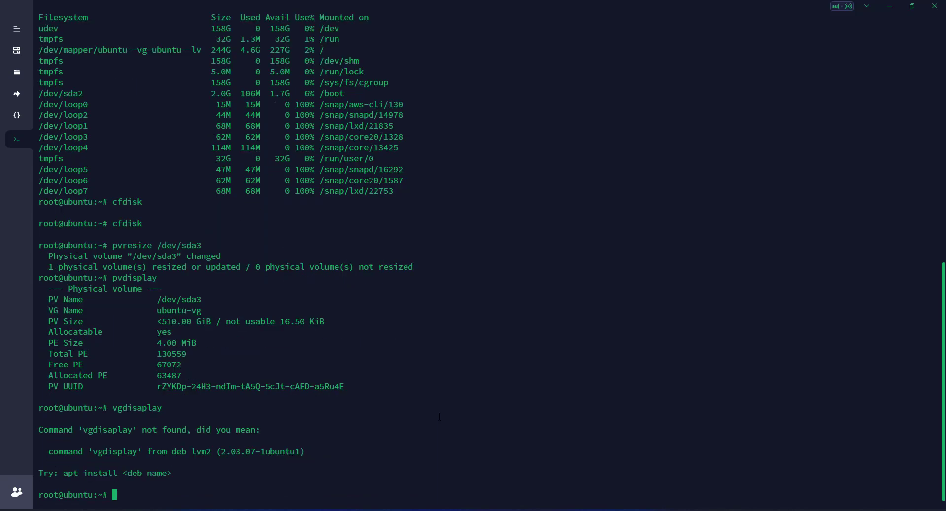
type("vgdisplay")
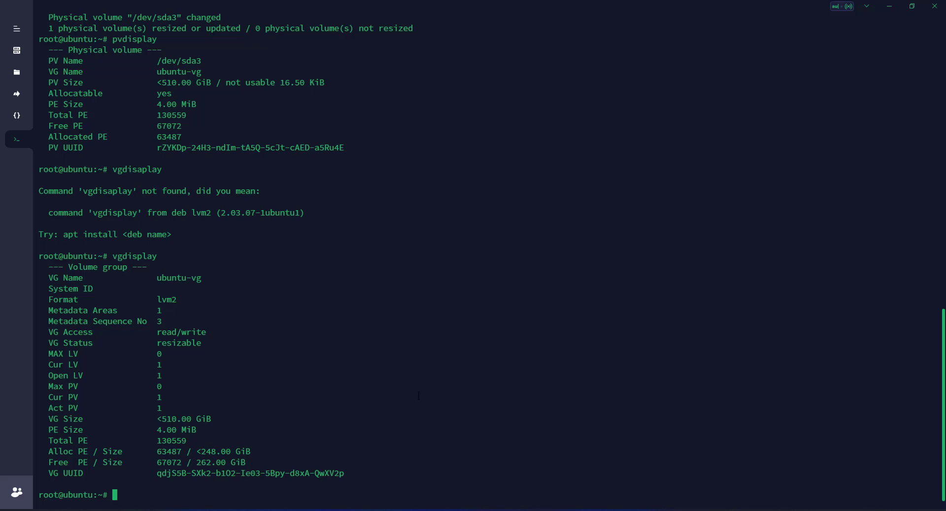
type("df -h")
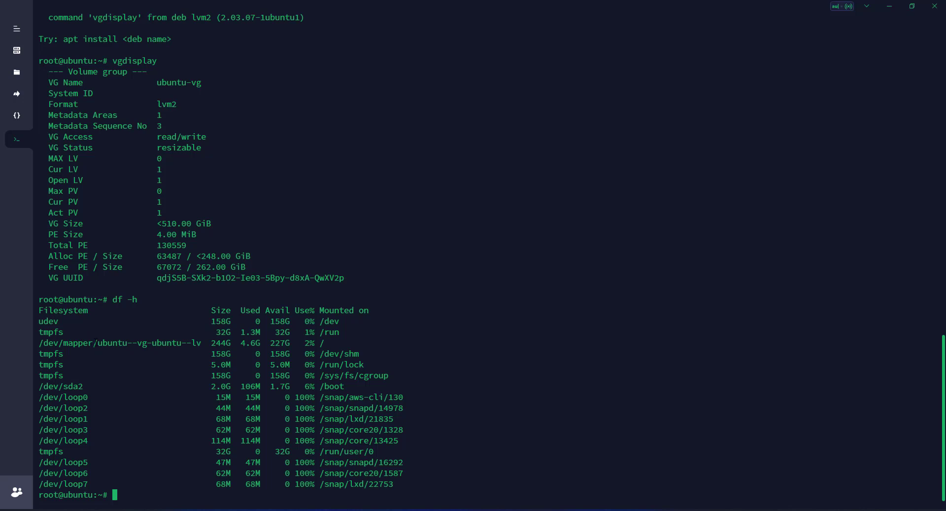
Run lvextend -l +100%FREE /dev/mapper/ubuntu--vg-ubuntu--lv to grow root to 510 GiB
type("lv")
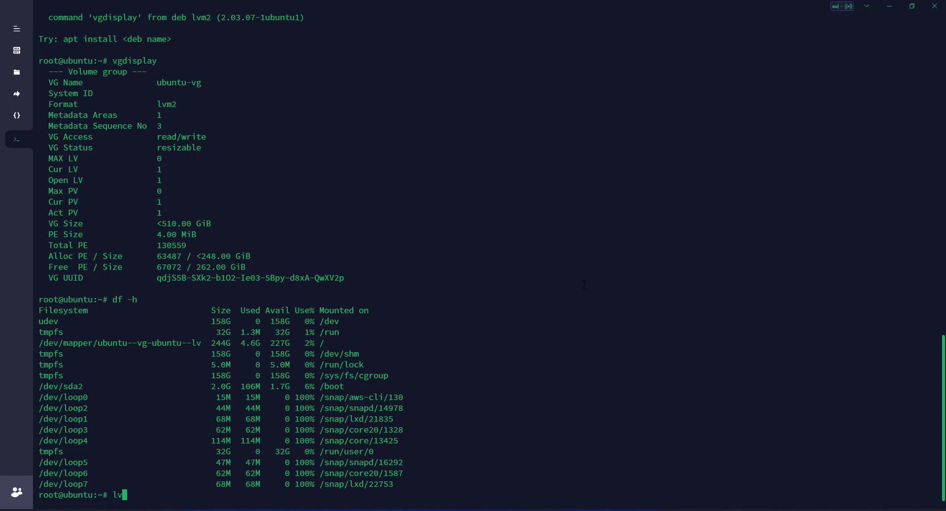
type("ex")
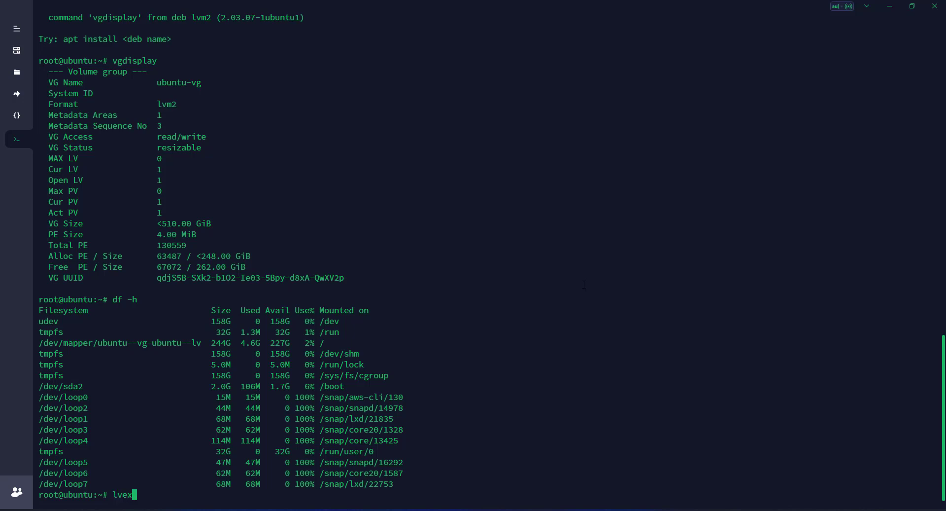
type("tend")
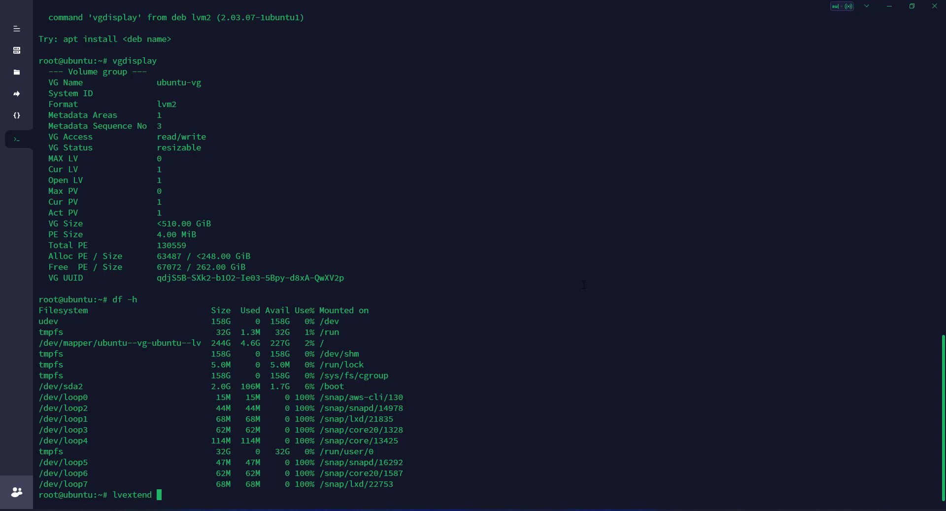
type("-l")
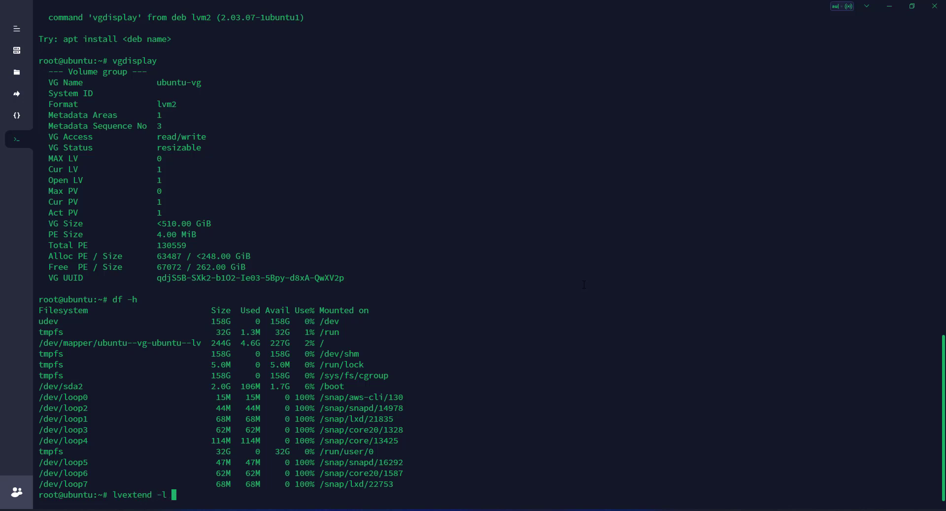
type("+1")
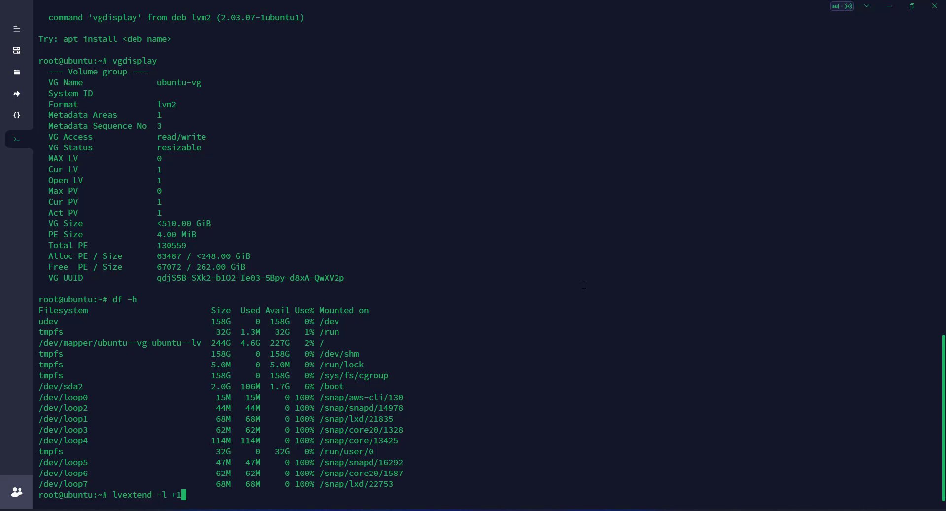
type("00%")
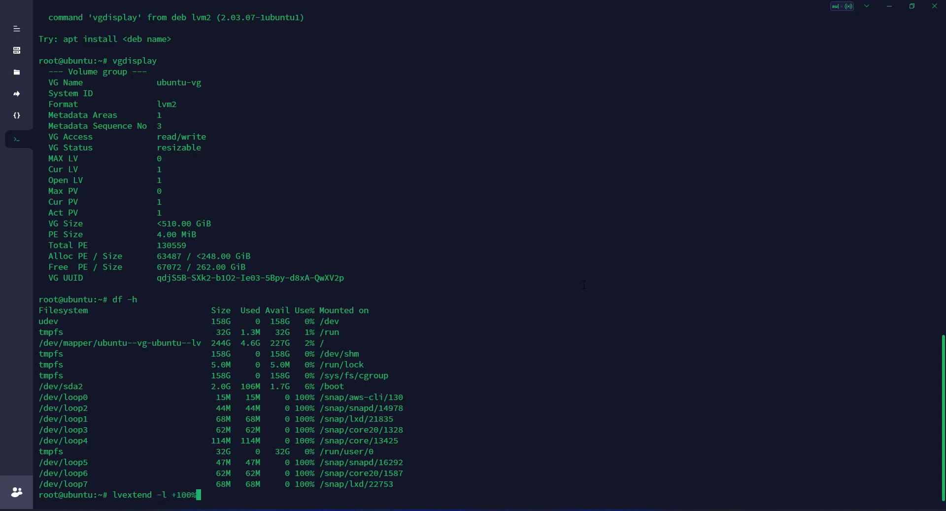
type("FREE")
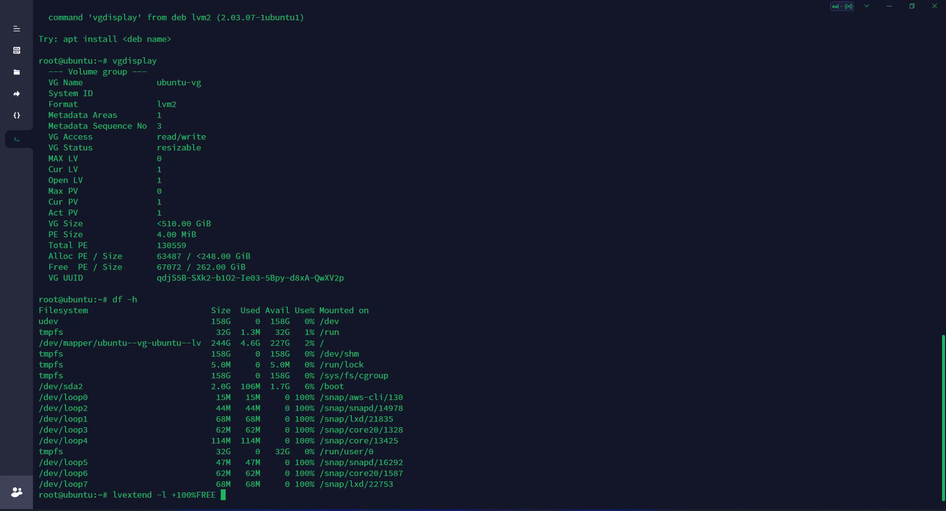
double_click(112, 342)
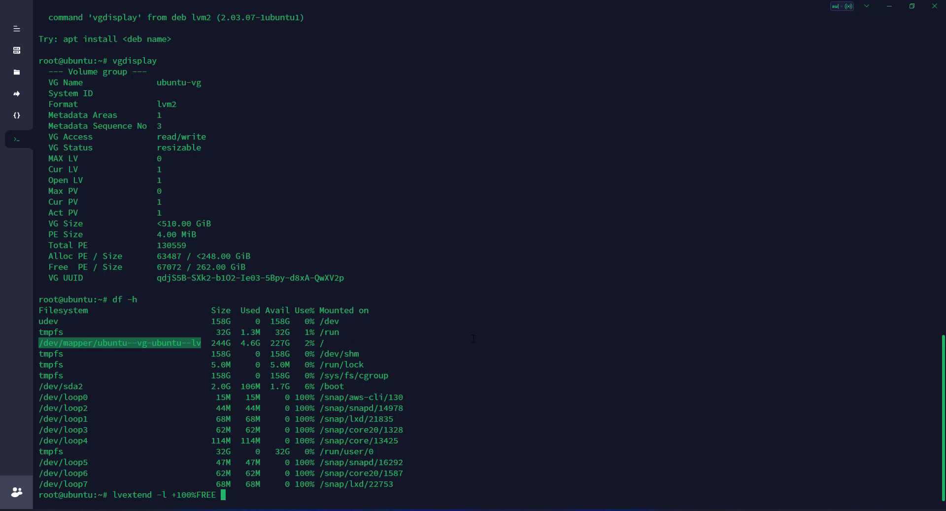
type("/dev/mapper/ubuntu--vg-ubuntu--lv")
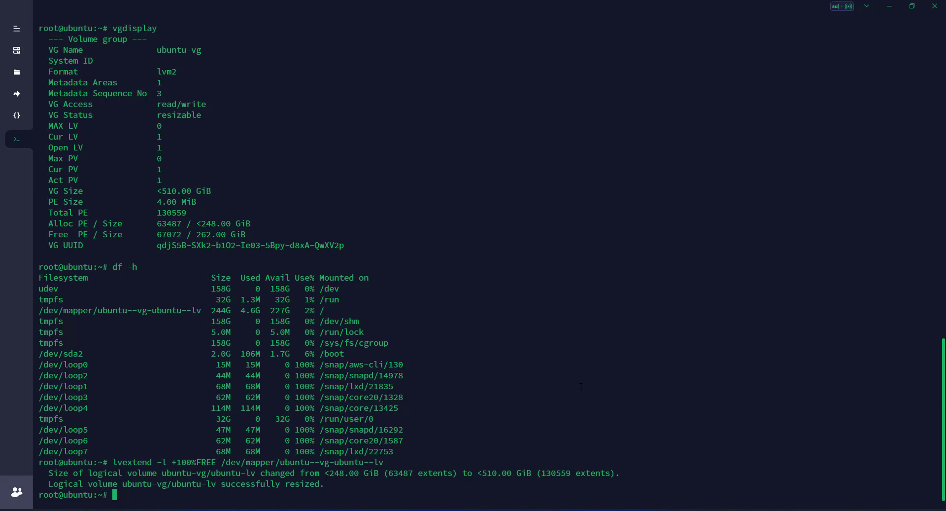
Confirm with lvdisplay that the root LV is 510 GiB, then begin typing a resize command
type("lv")
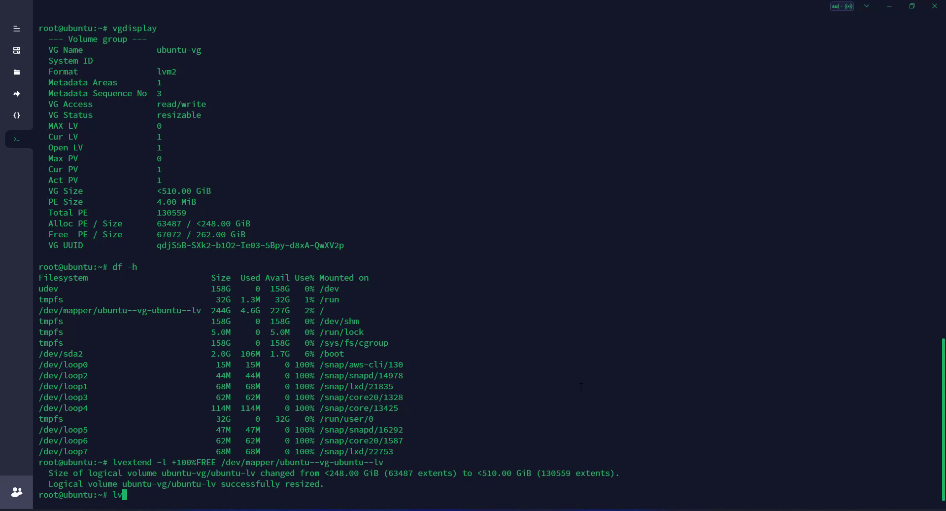
type("disa")
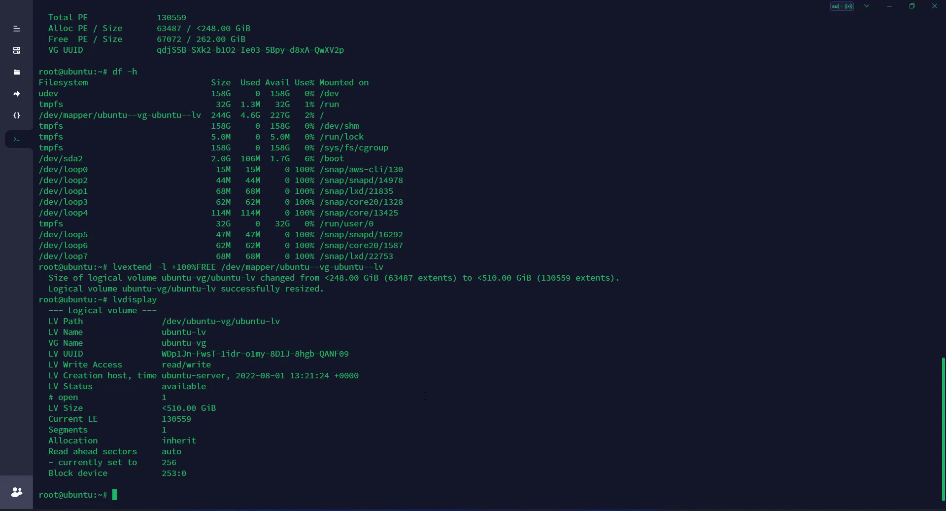
scroll("down", 3)
type("df -h")
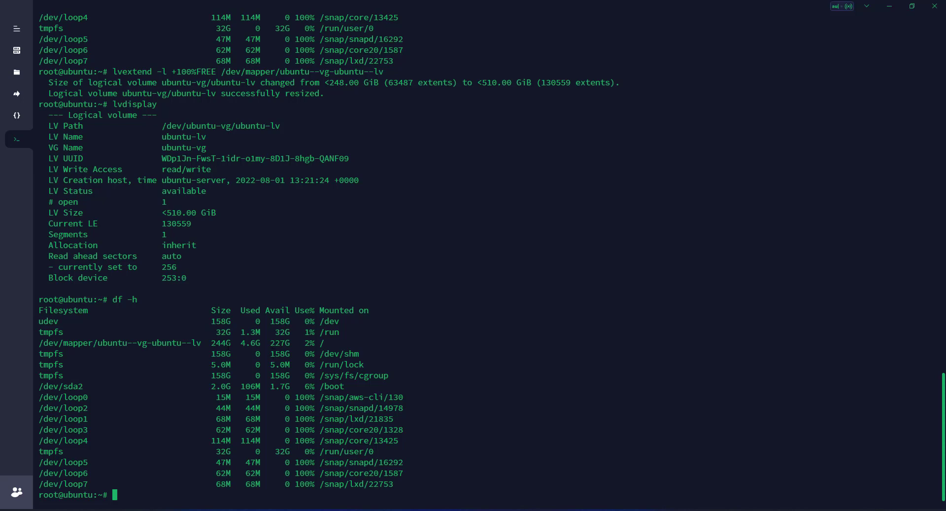
type("resiz")
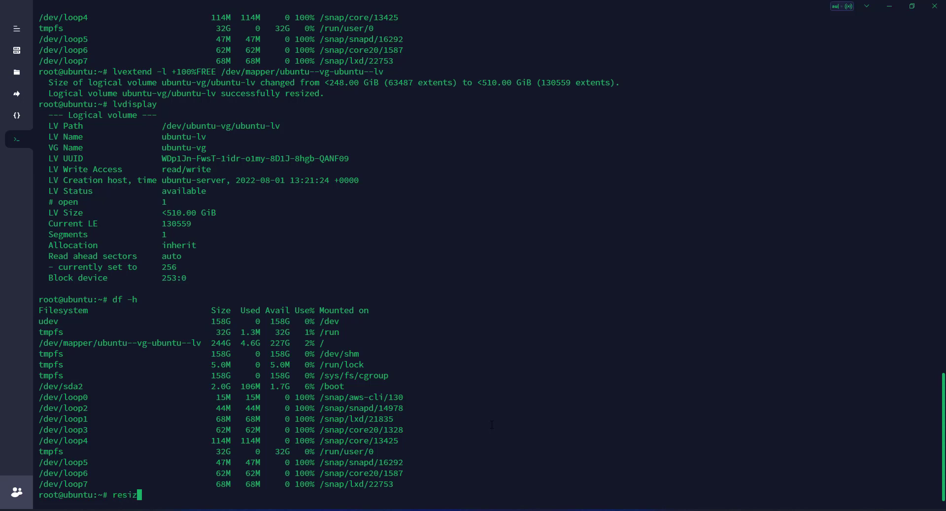
Run resize2fs on /dev/mapper/ubuntu--vg-ubuntu--lv and confirm with df that root shows 501G
type("e2fs")
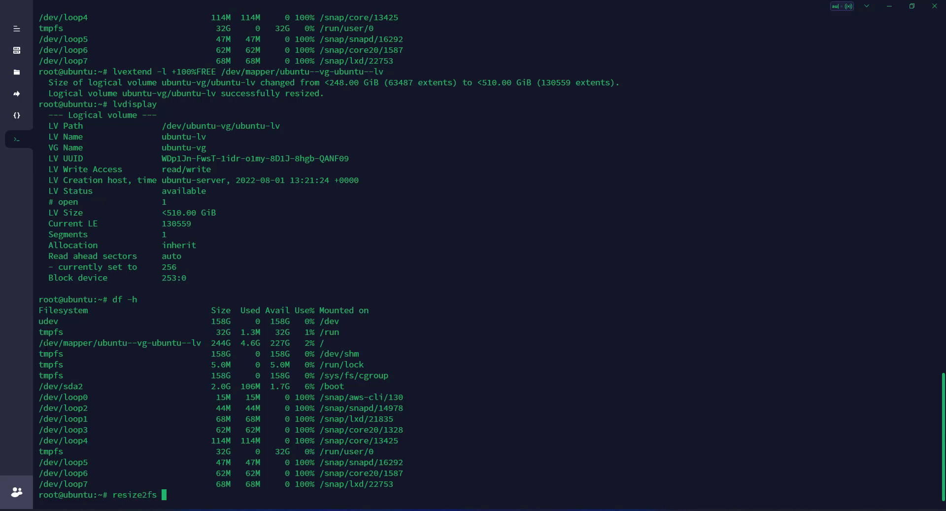
double_click(115, 342)
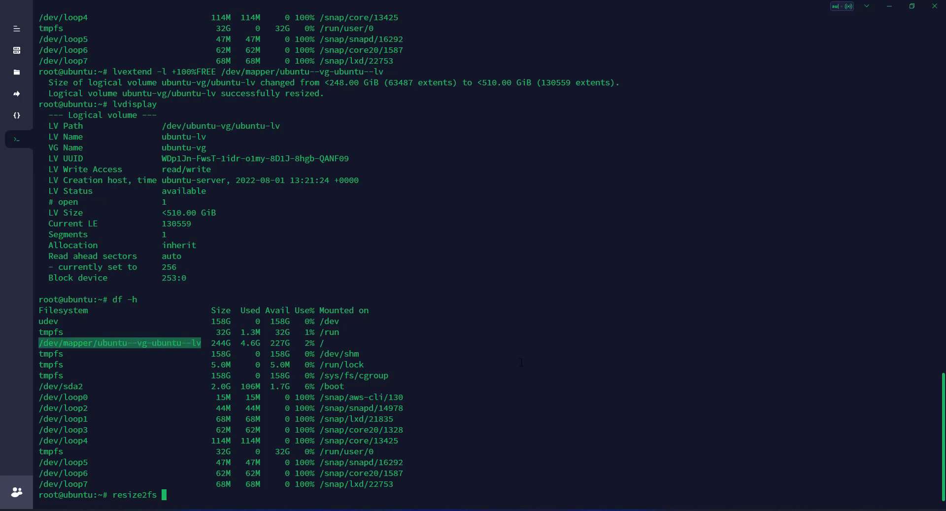
type("/dev/mapper/ubuntu--vg-ubuntu--lv")
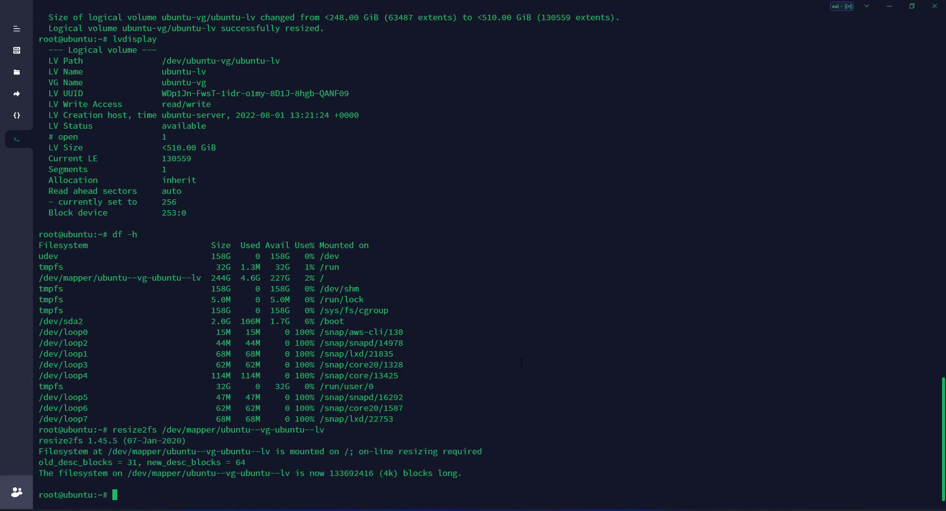
type("df -h")
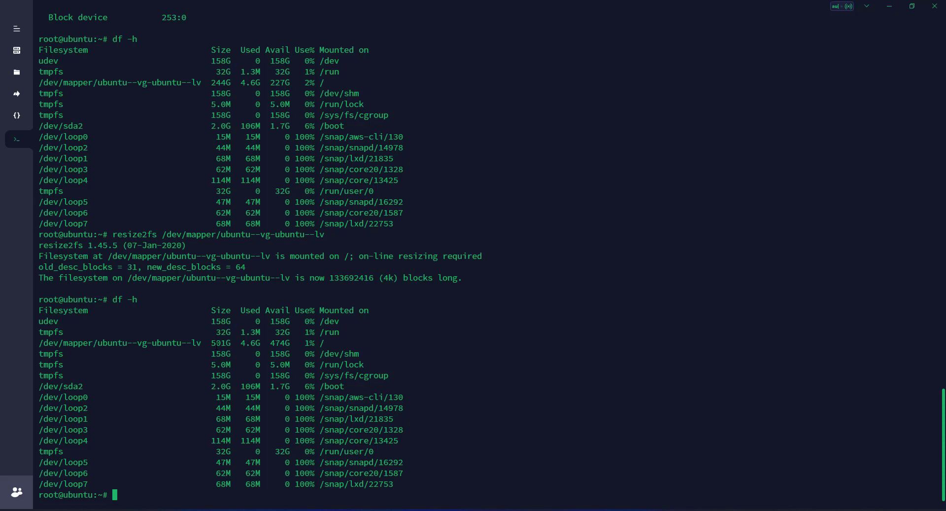
mouse_move(441, 386)
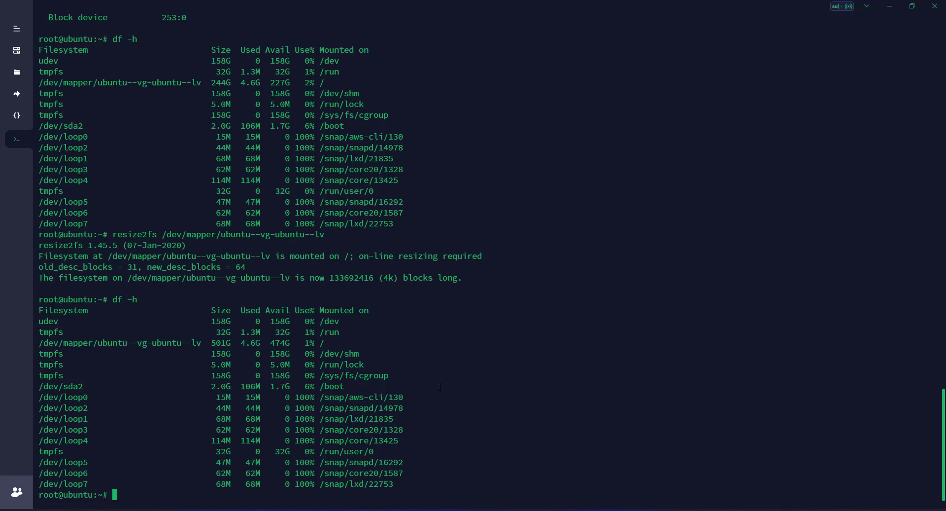